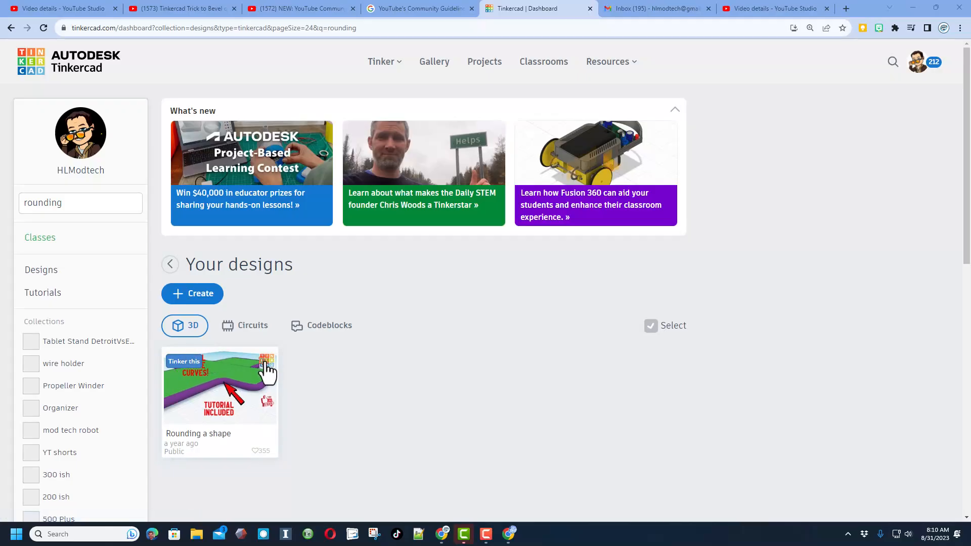
Tinker a copy of the 'Rounding a shape' design into the editor, showing the green cross plate.
click(209, 385)
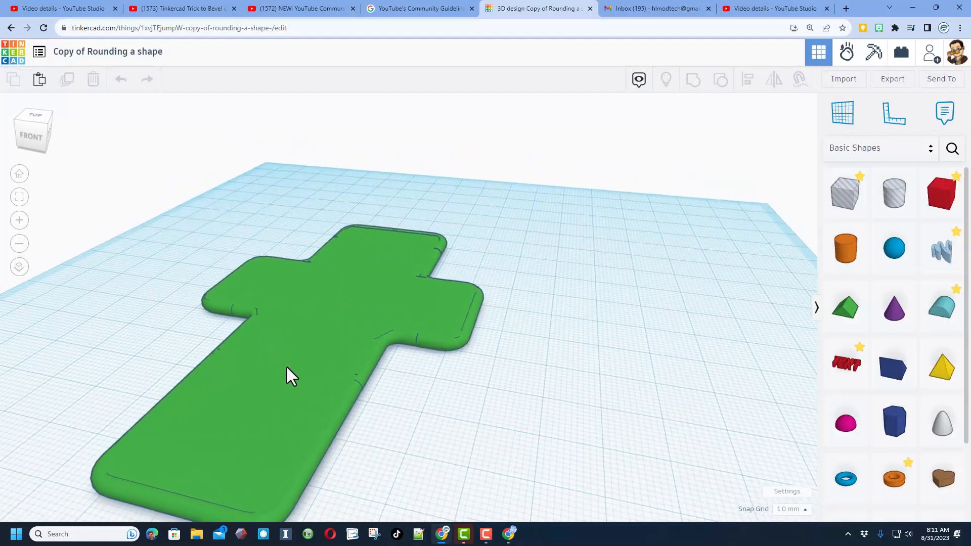
click(290, 376)
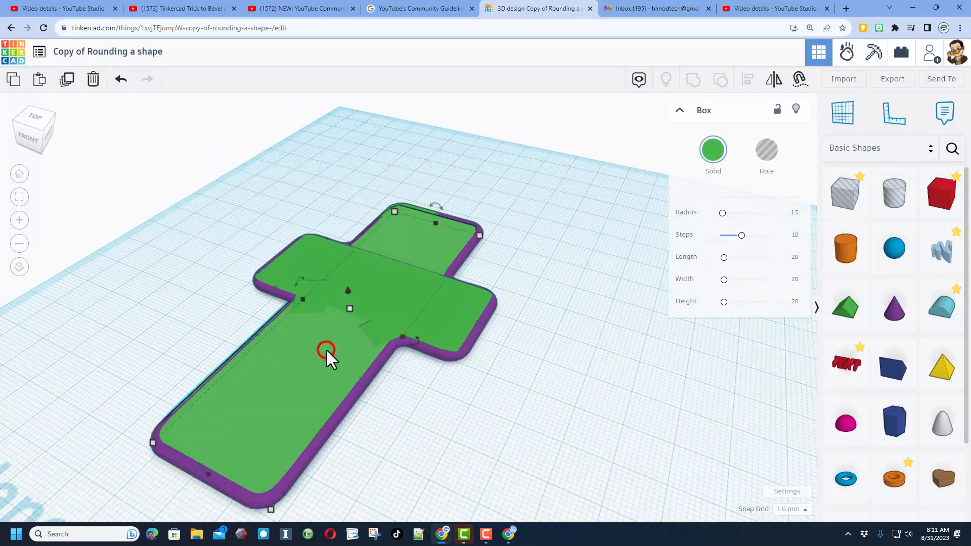
click(796, 109)
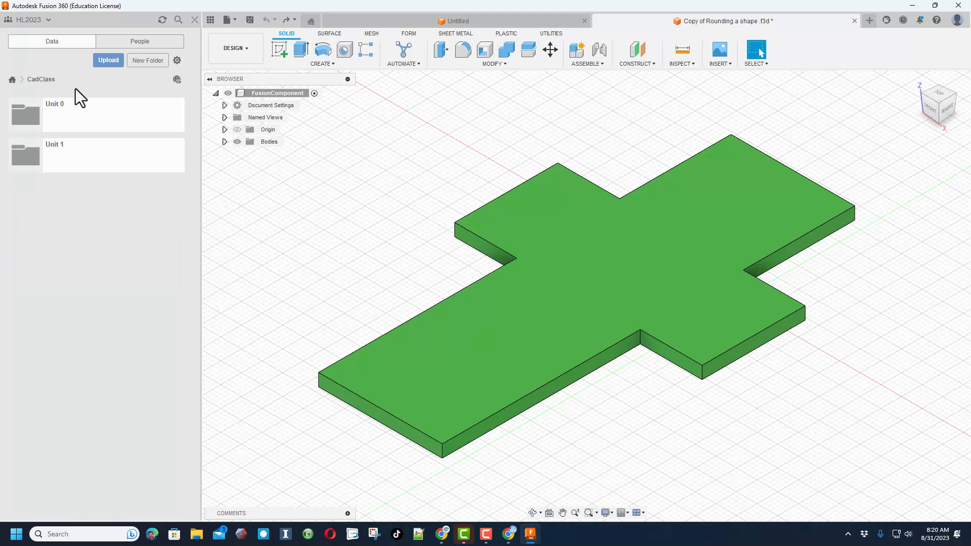
Open 'Copy of Rounding a shape' from the Fusion 360 Data panel.
click(463, 50)
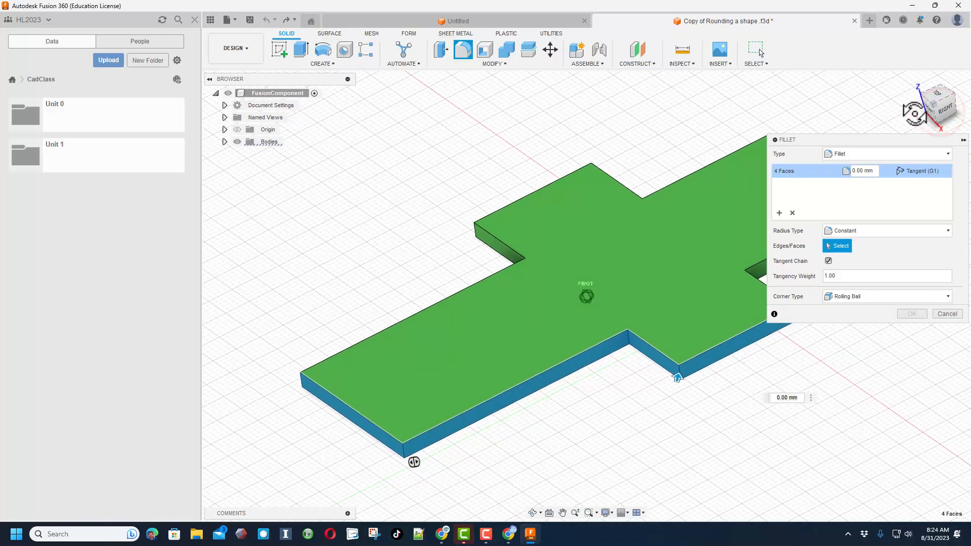